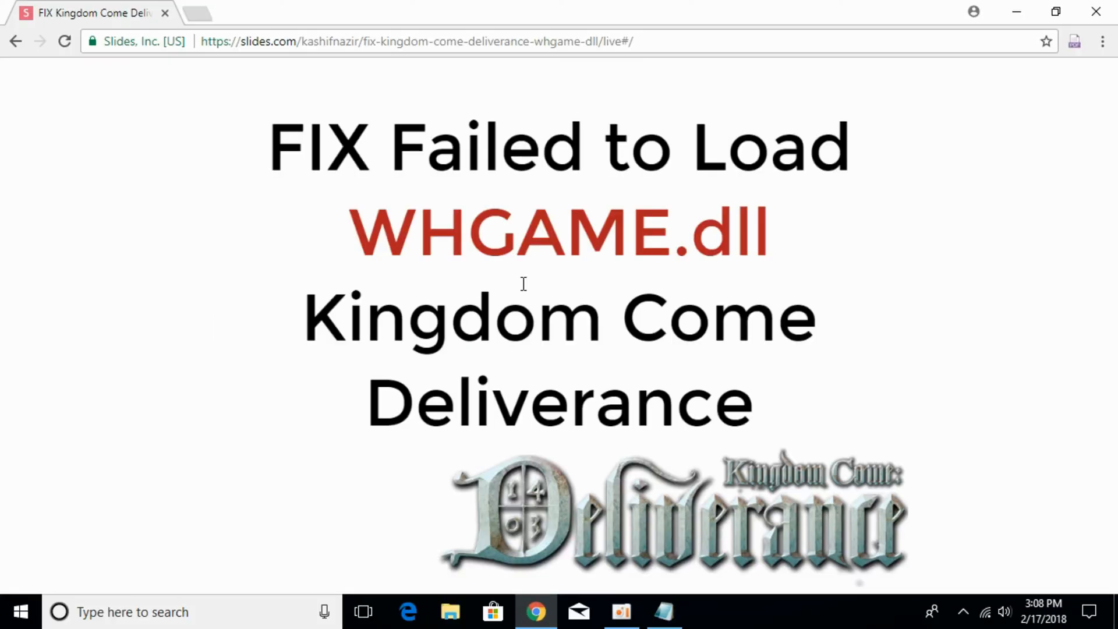
- Minimize the Slides.com WHGAME.dll fix presentation to reveal the Windows desktop
left_click(1014, 12)
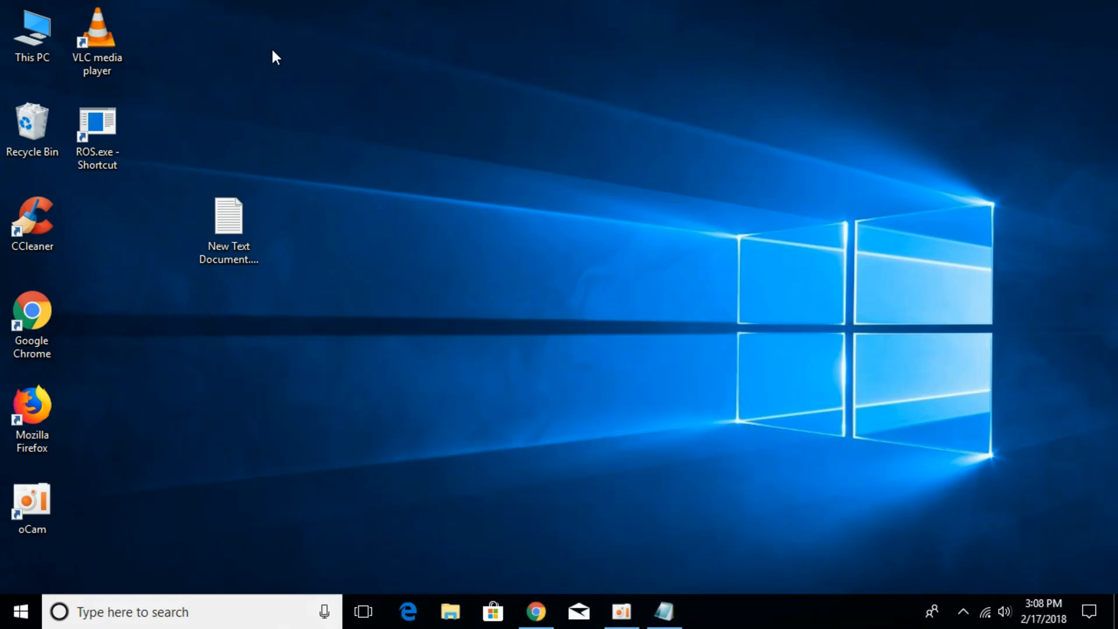
- Navigate from This PC through Local Disk (E:) into the Kingdom Come Deliverance folder
left_click(31, 35)
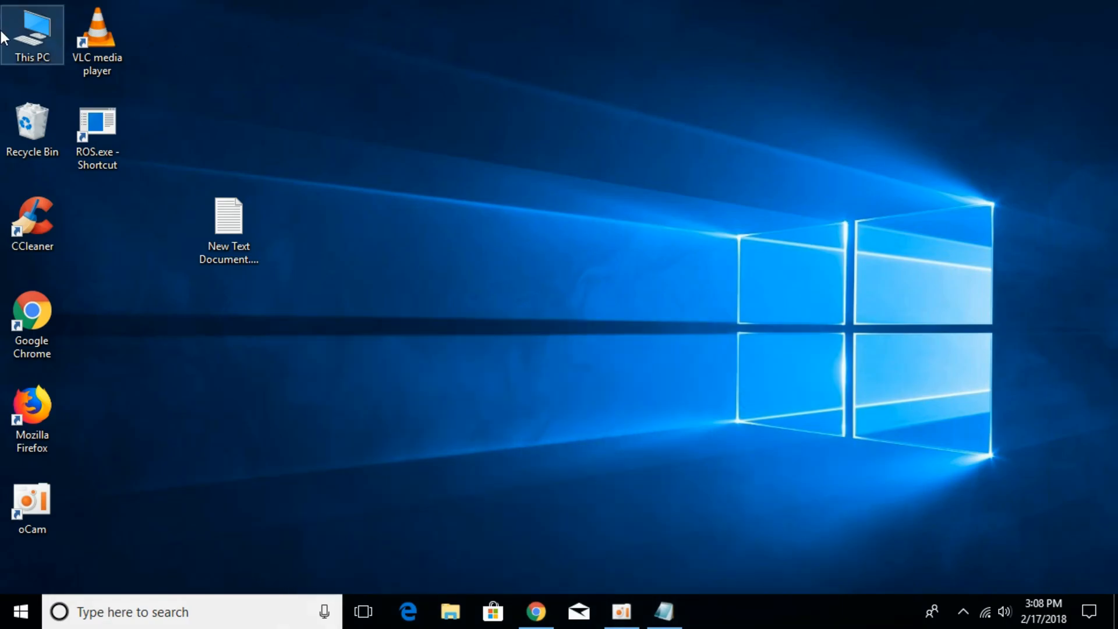
double_click(32, 34)
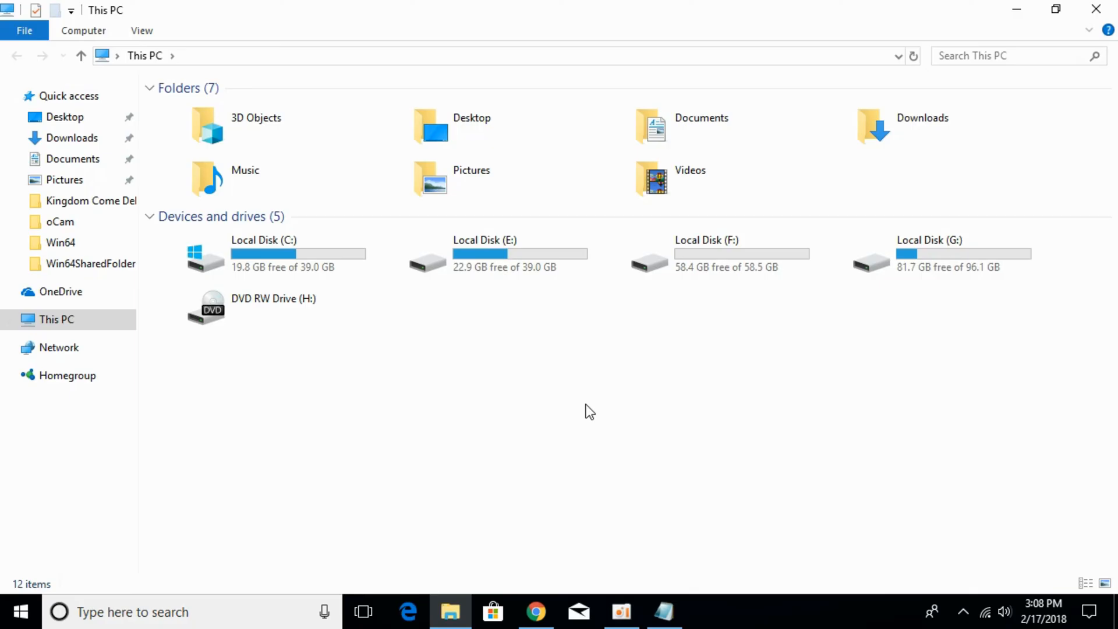
left_click(264, 254)
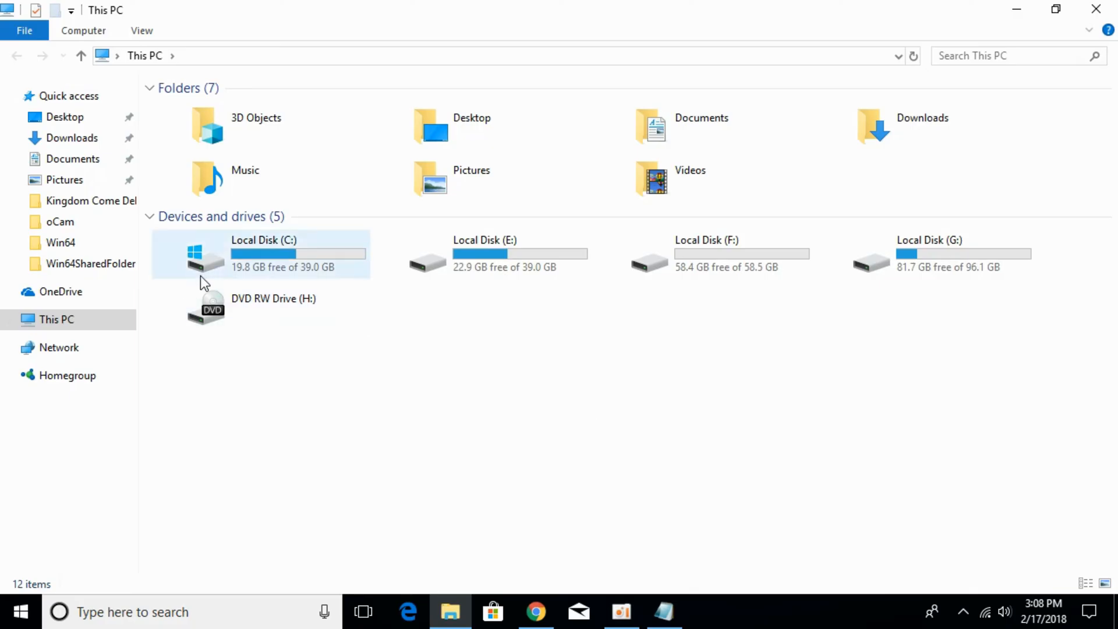
mouse_move(549, 257)
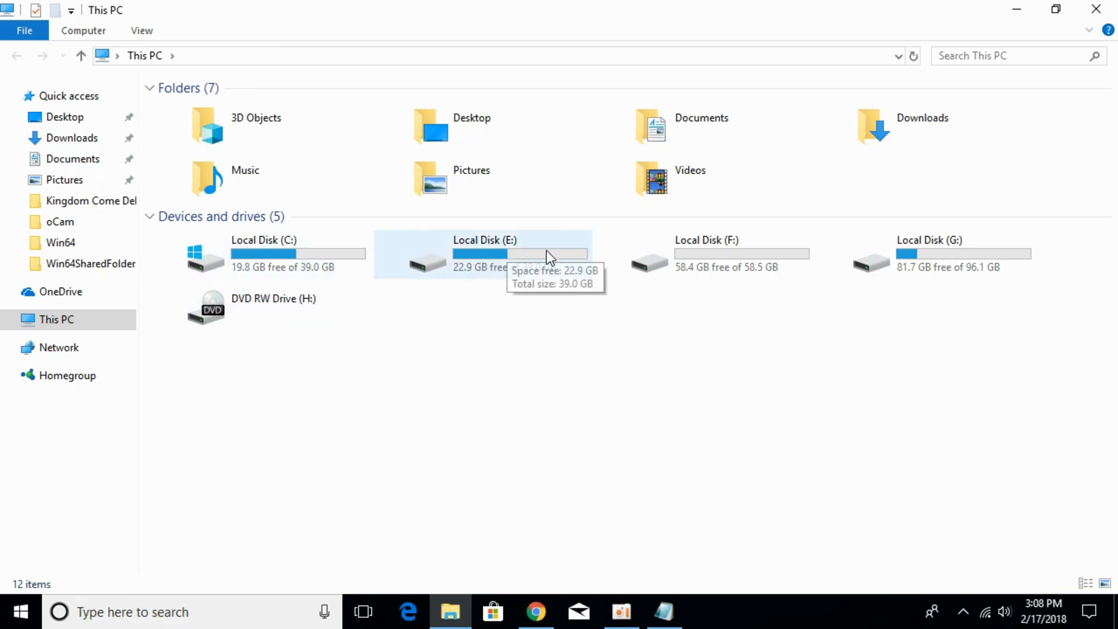
left_click(483, 254)
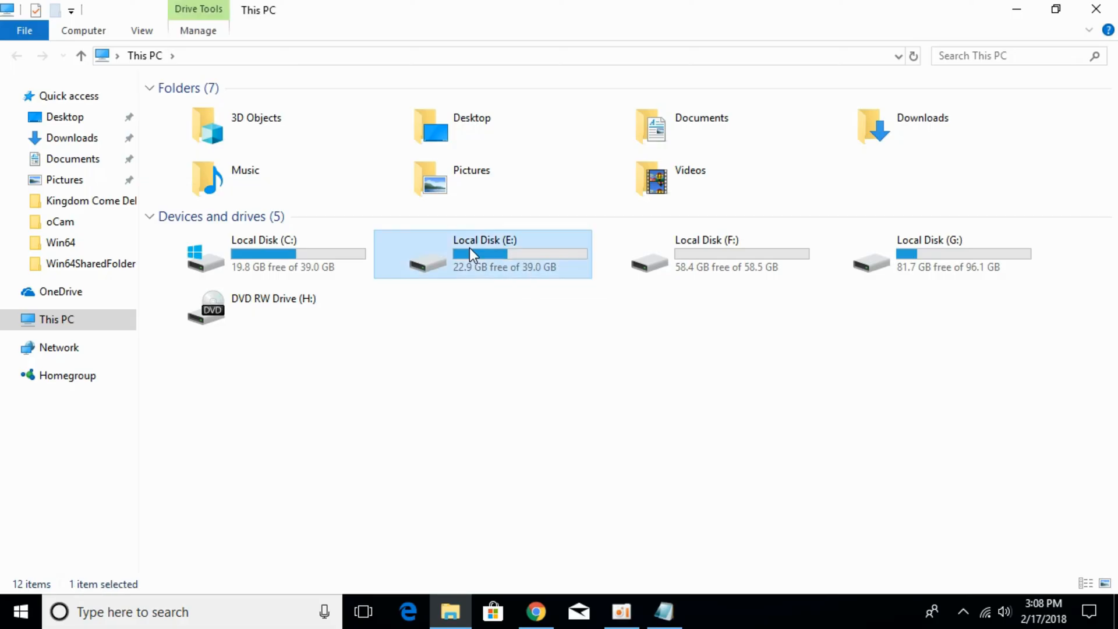
double_click(483, 254)
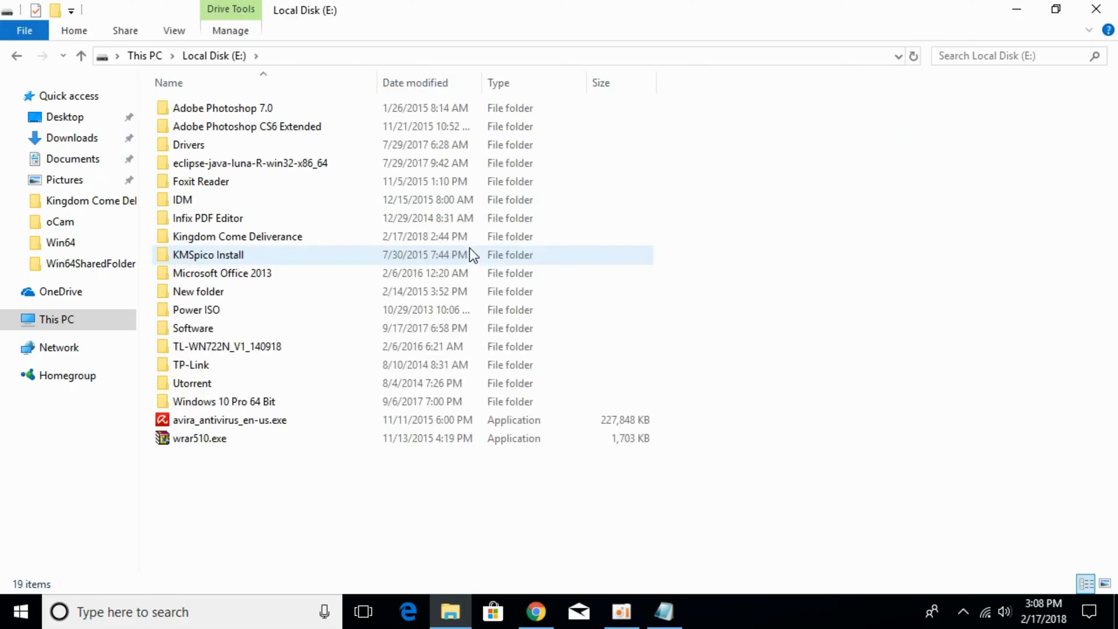
left_click(237, 236)
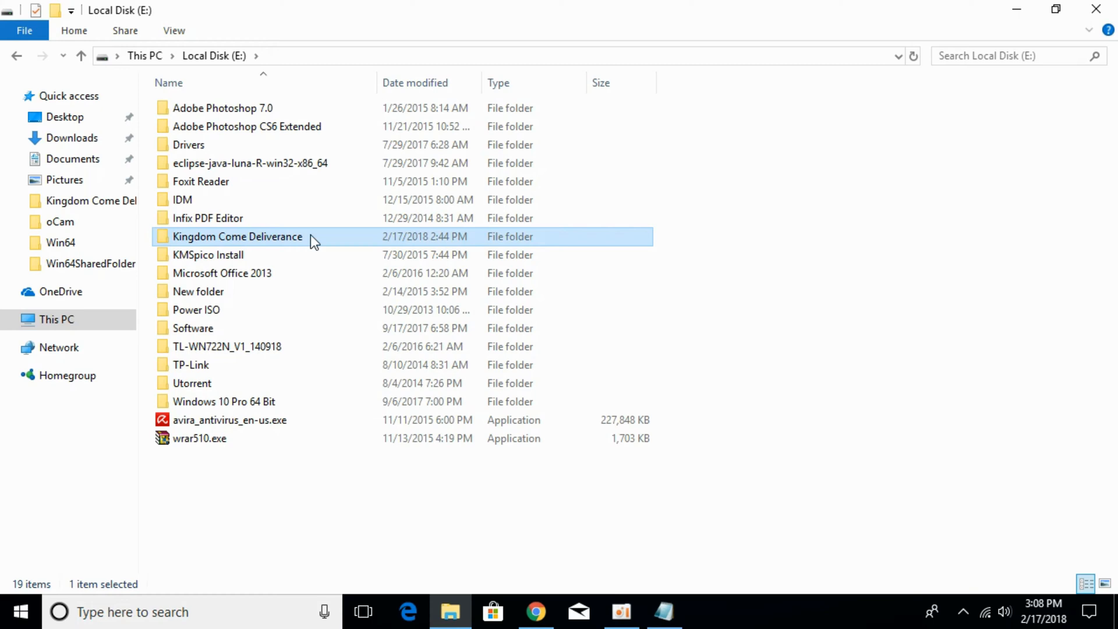
double_click(237, 236)
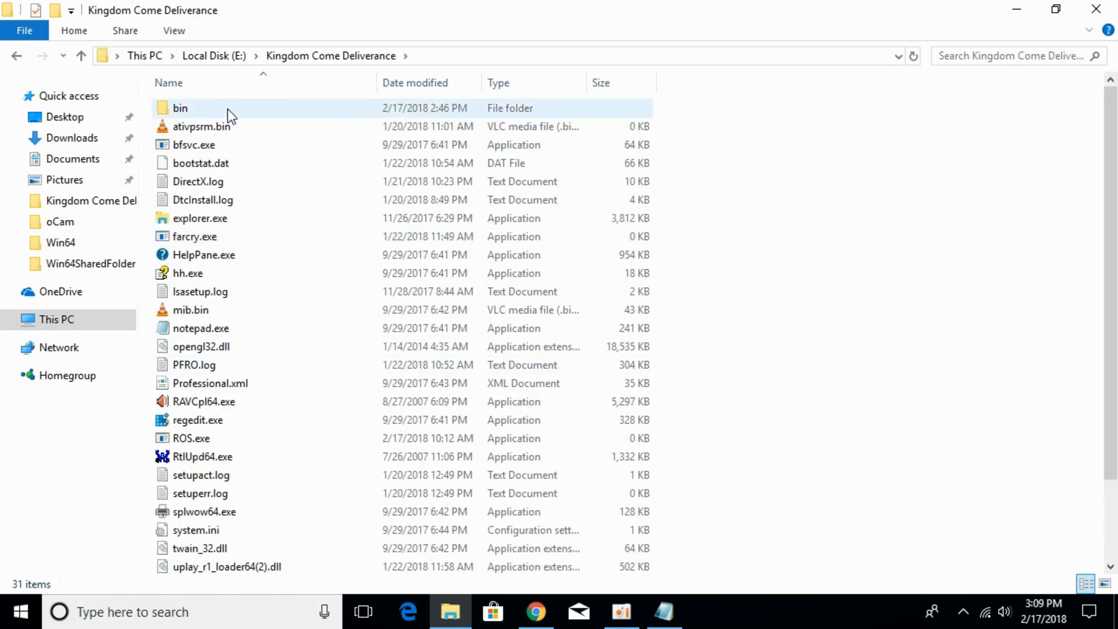
mouse_move(197, 111)
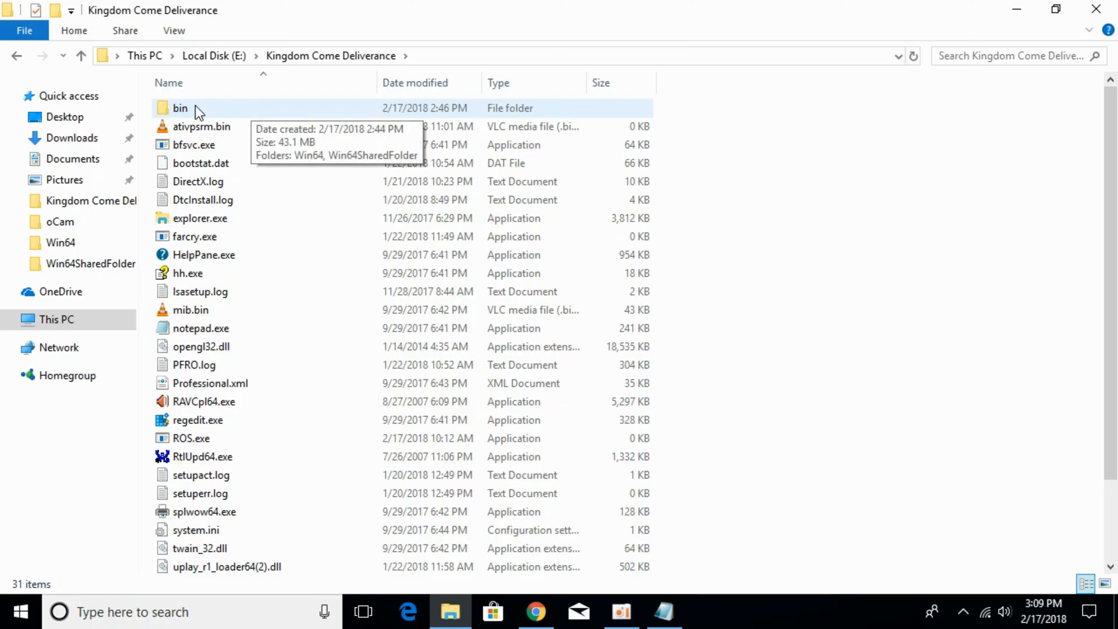
- Open bin\Win64SharedFolder and select all of its files for copying
double_click(181, 107)
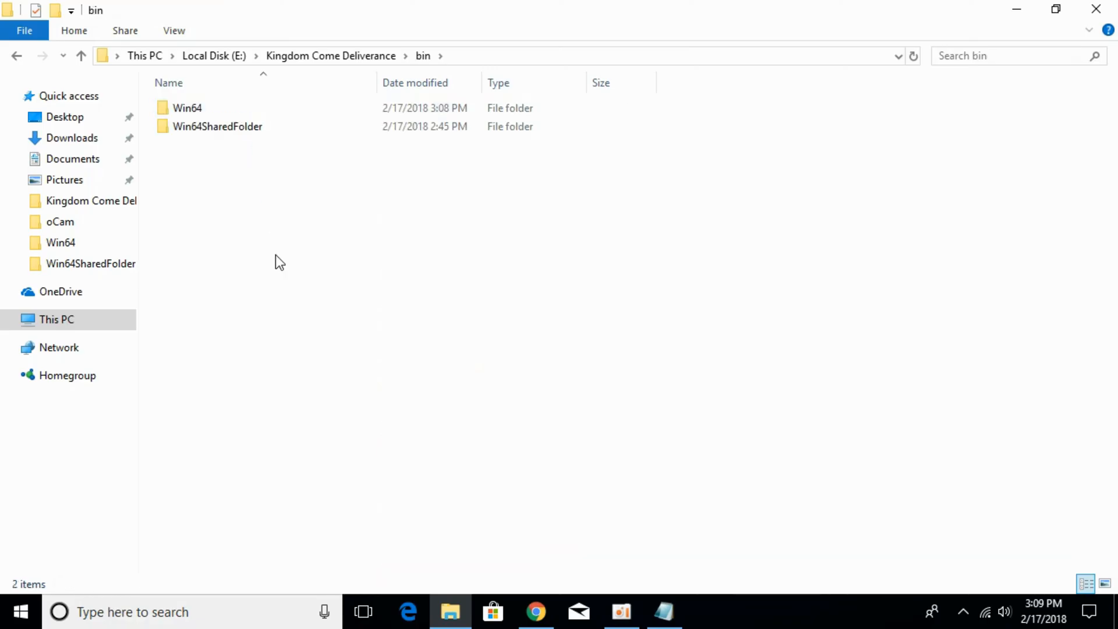
left_click(216, 127)
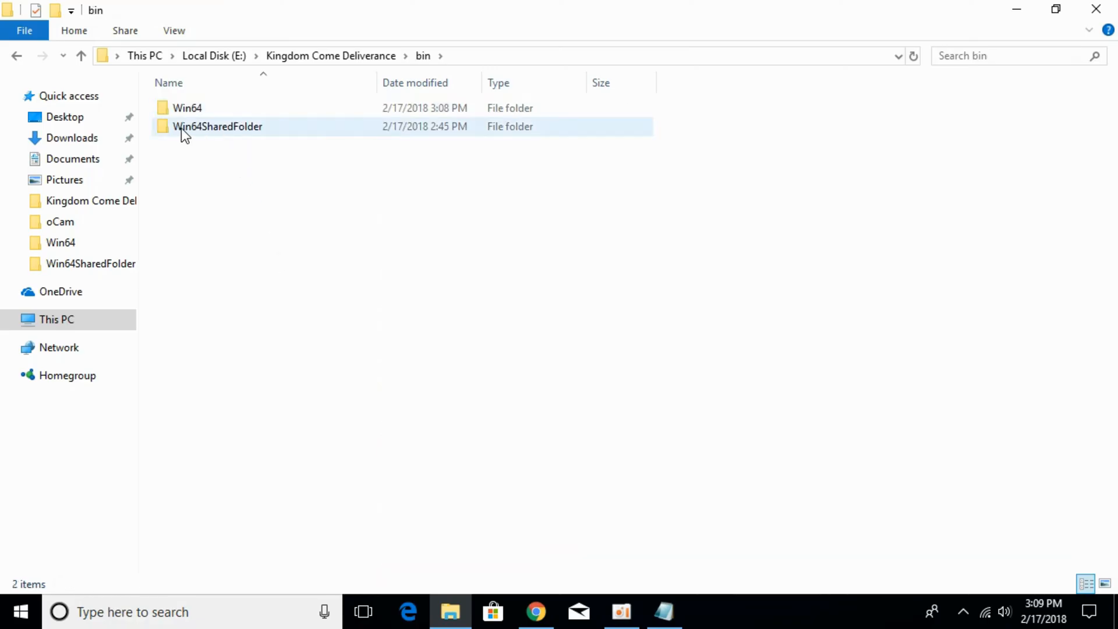
mouse_move(228, 132)
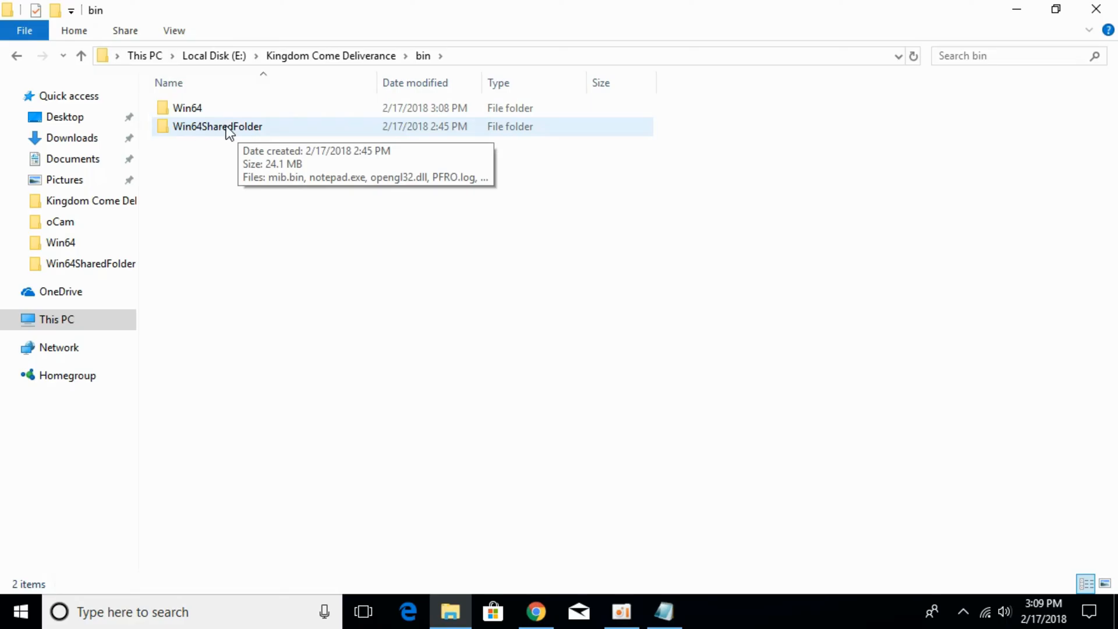
double_click(217, 126)
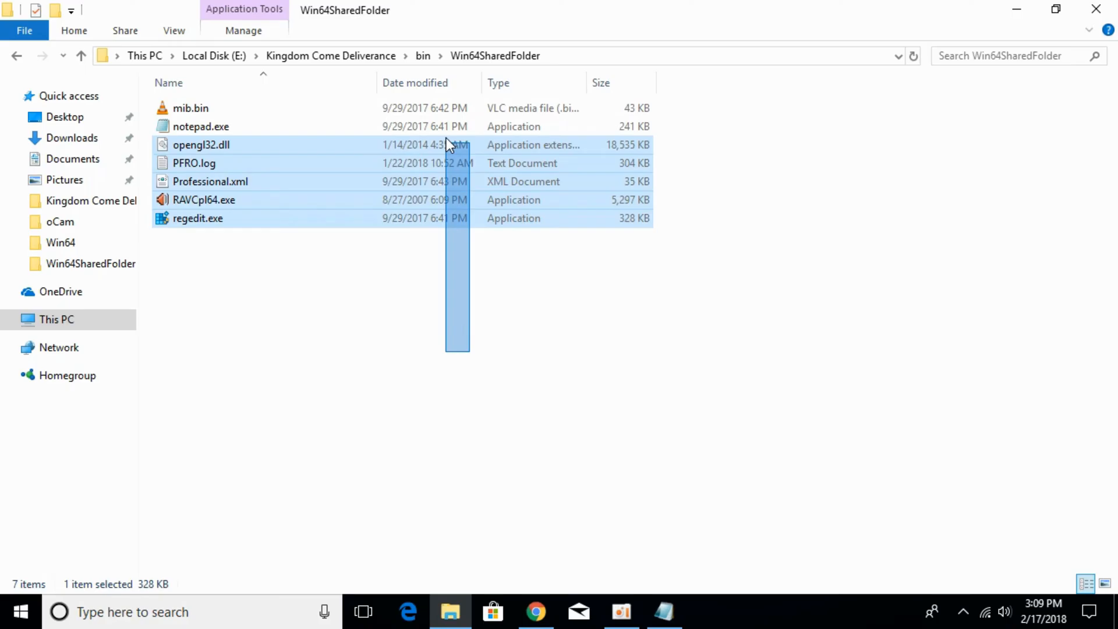
key("ctrl+a")
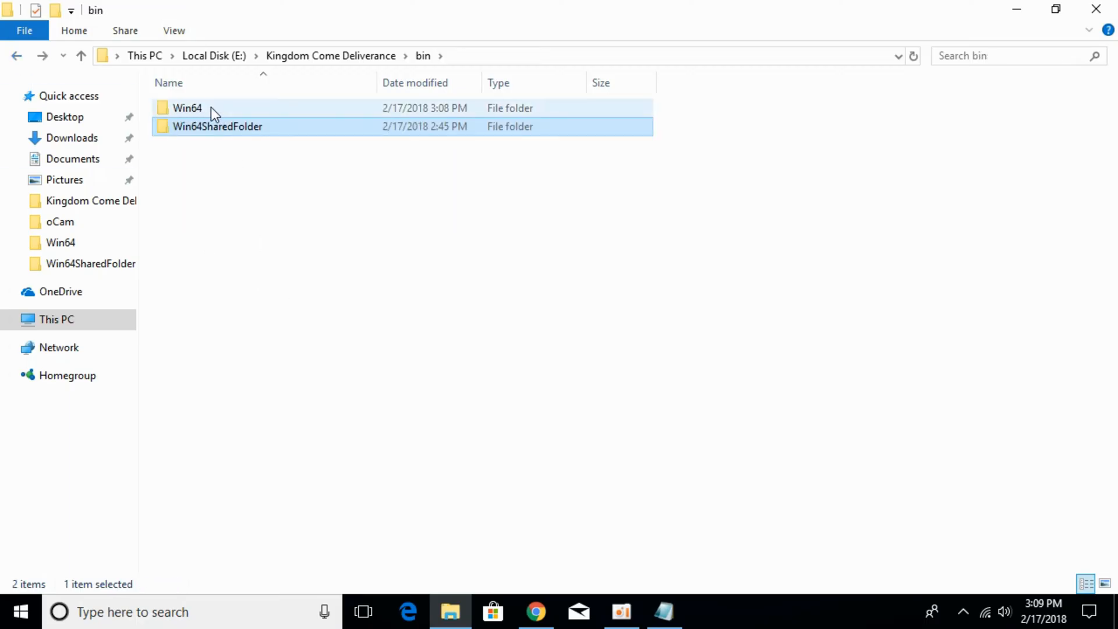
- Paste the shared files into bin\Win64, giving nine items including WHGAME.dll
double_click(187, 108)
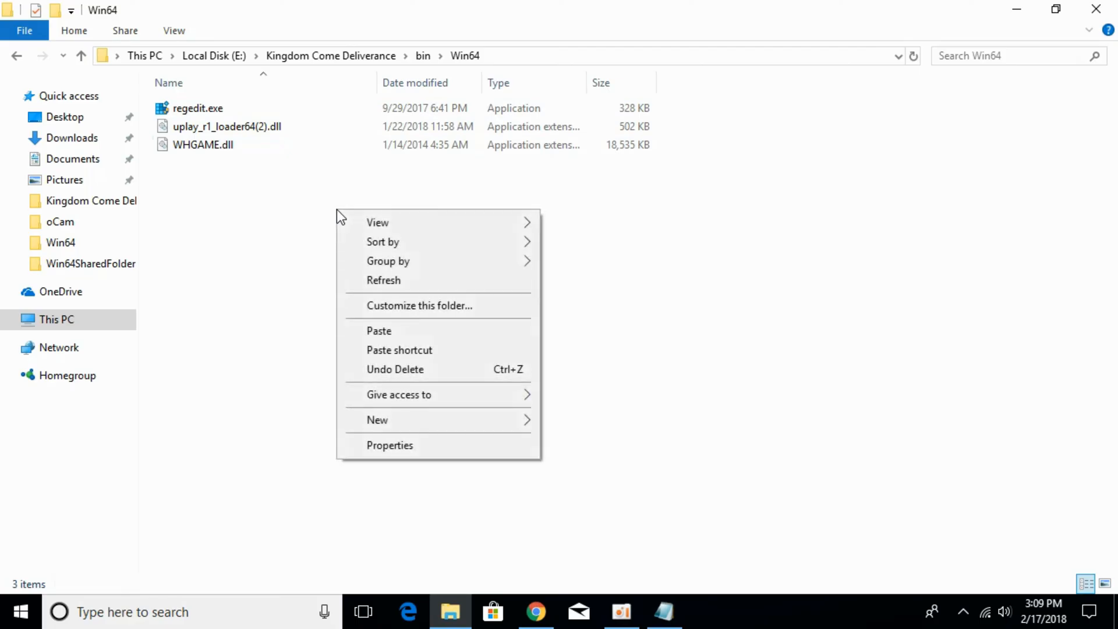
left_click(379, 330)
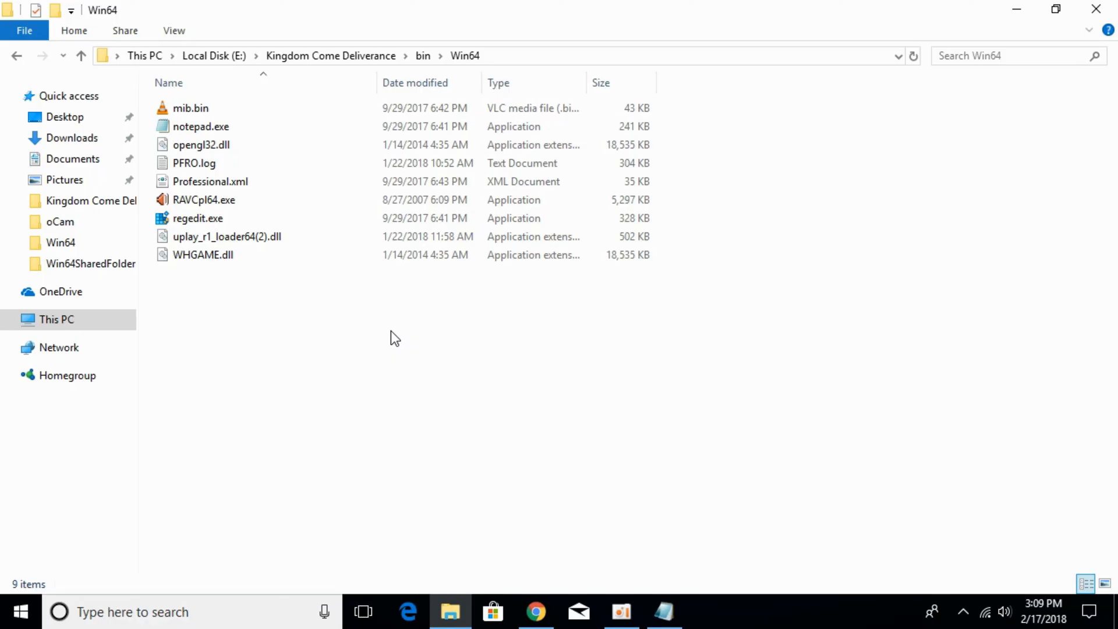
mouse_move(859, 233)
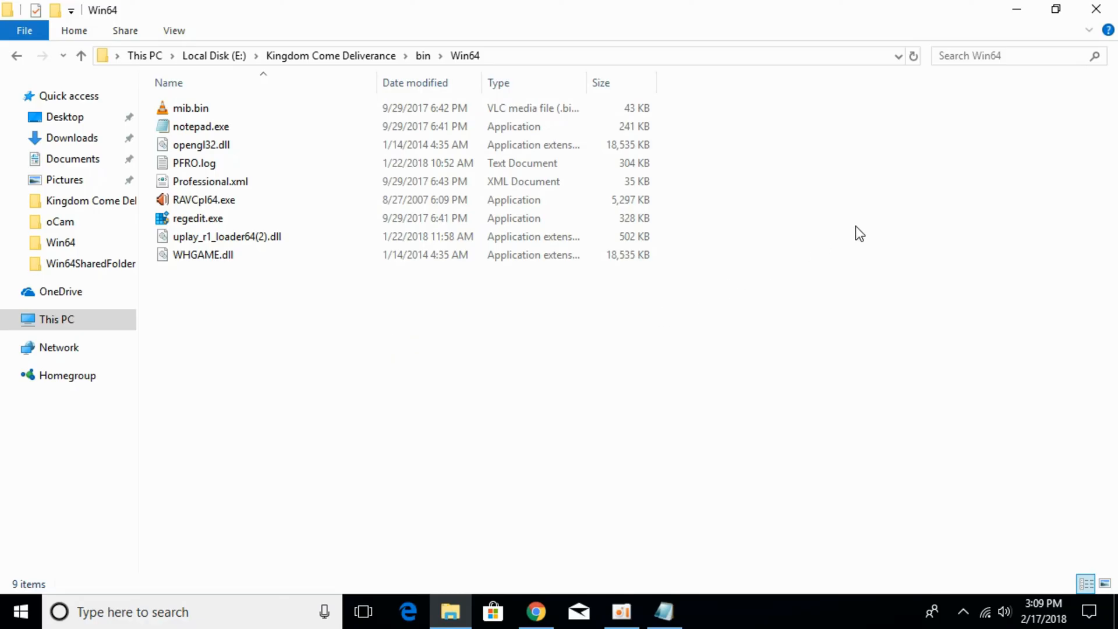
mouse_move(955, 128)
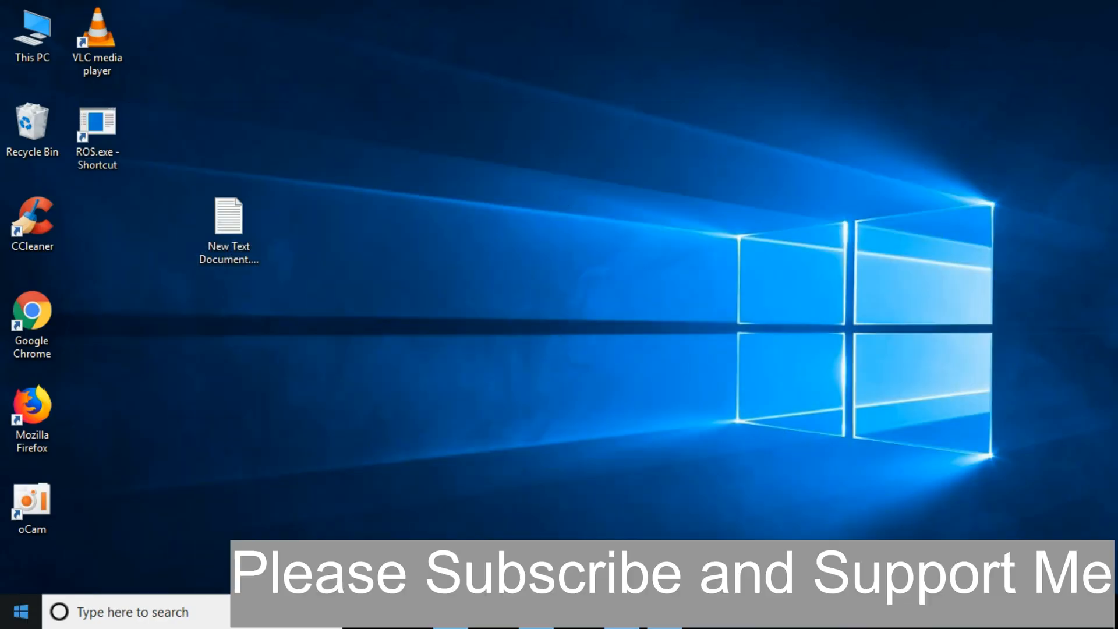
- Search 'cmd' in the Start menu and run Command Prompt as administrator
left_click(20, 610)
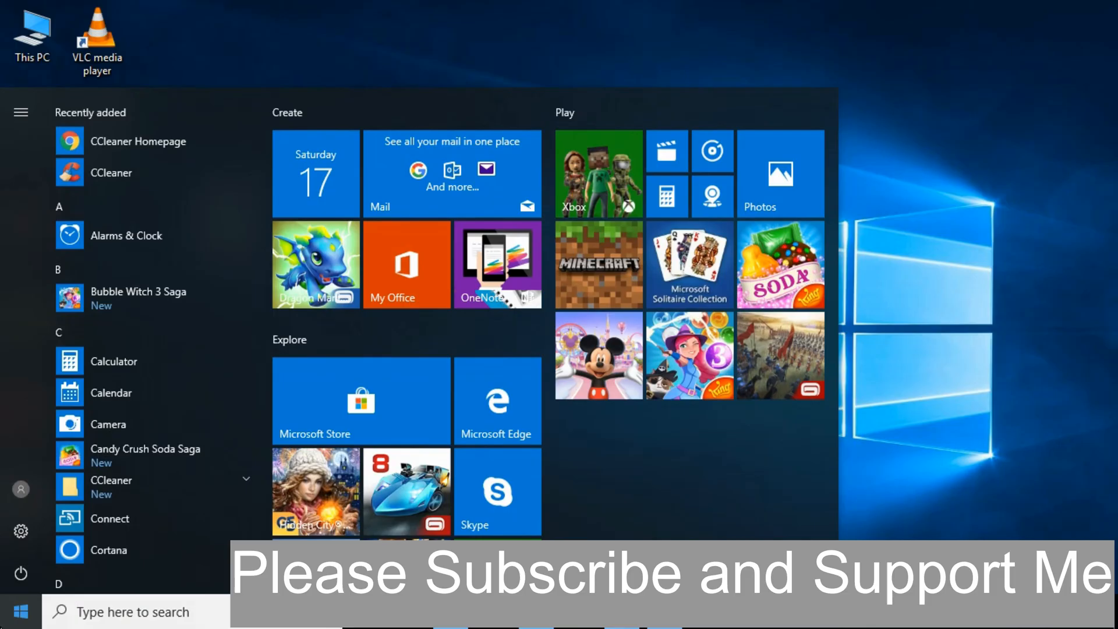
type("cmd")
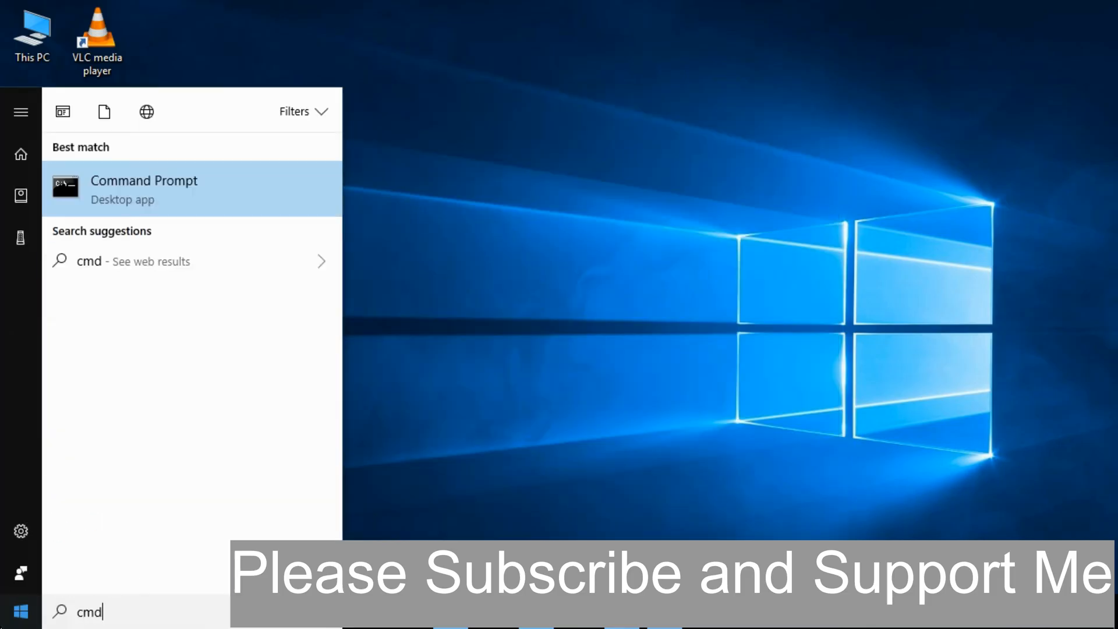
mouse_move(125, 214)
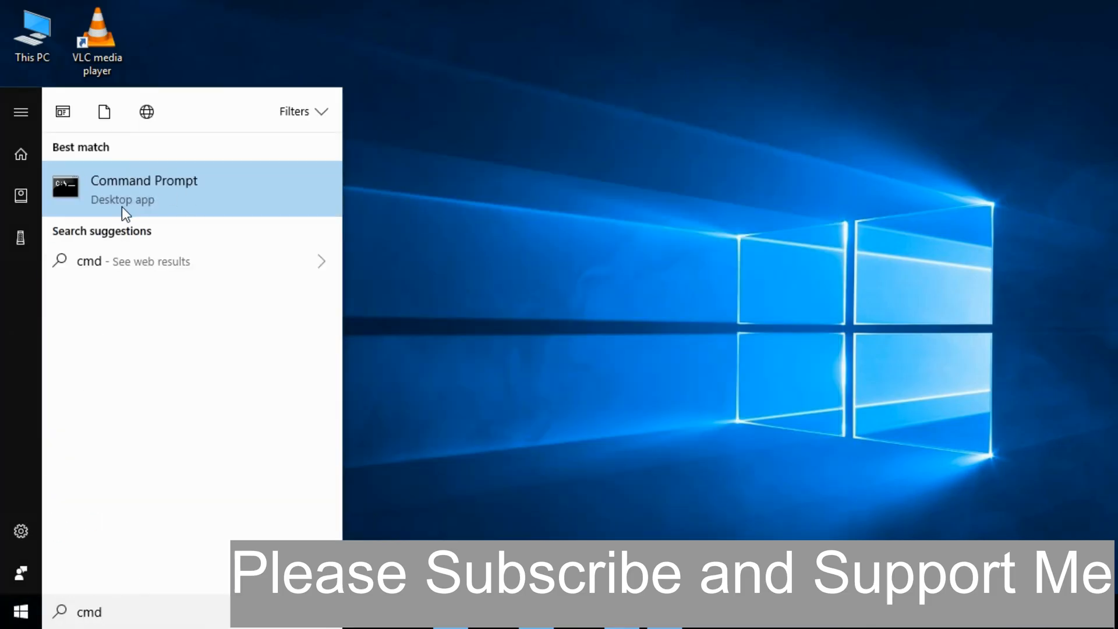
mouse_move(111, 177)
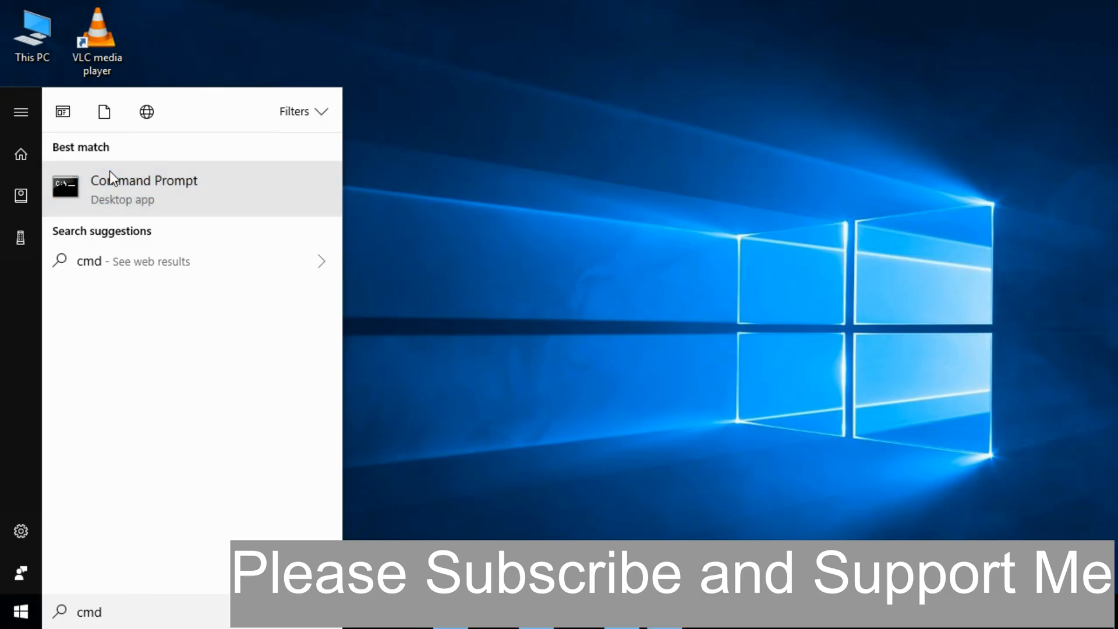
right_click(142, 180)
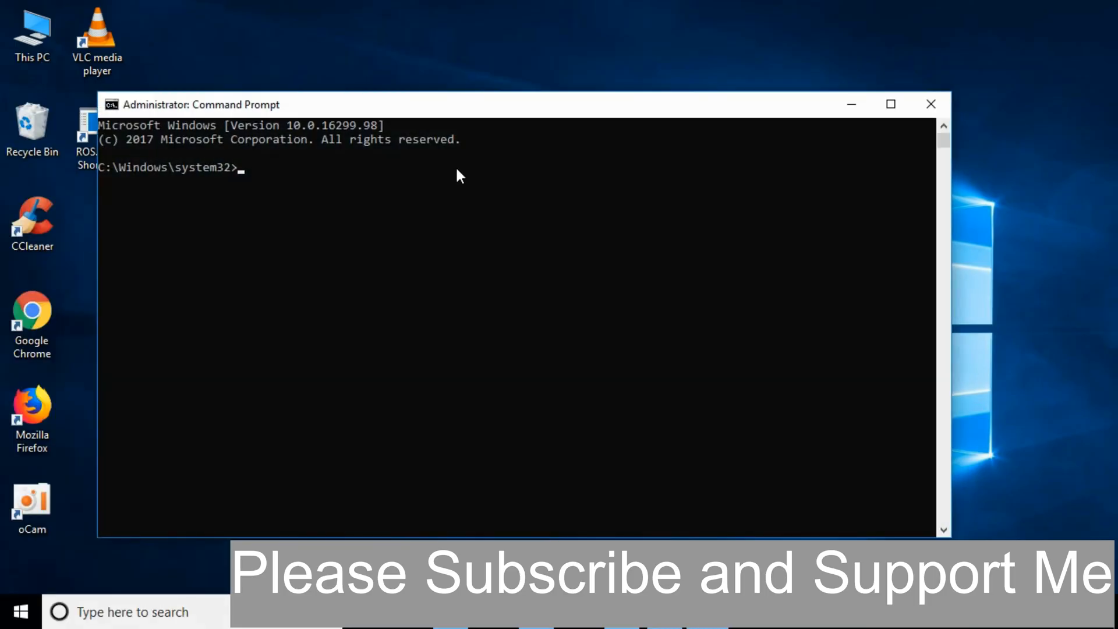
mouse_move(255, 176)
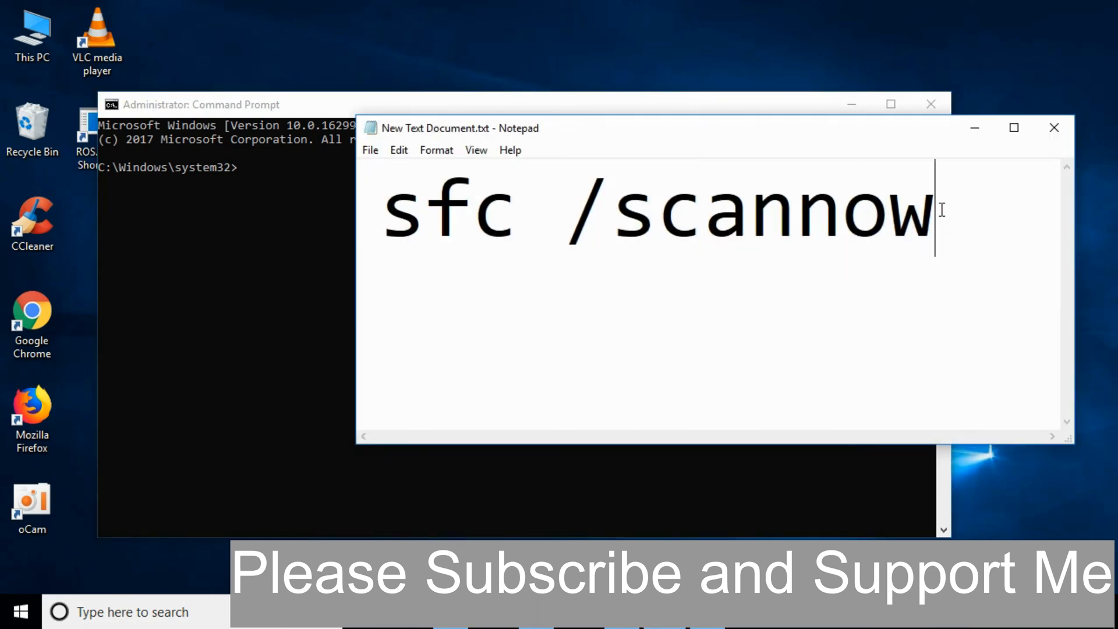
- Select all the sfc /scannow text in the Notepad note
key("ctrl+a")
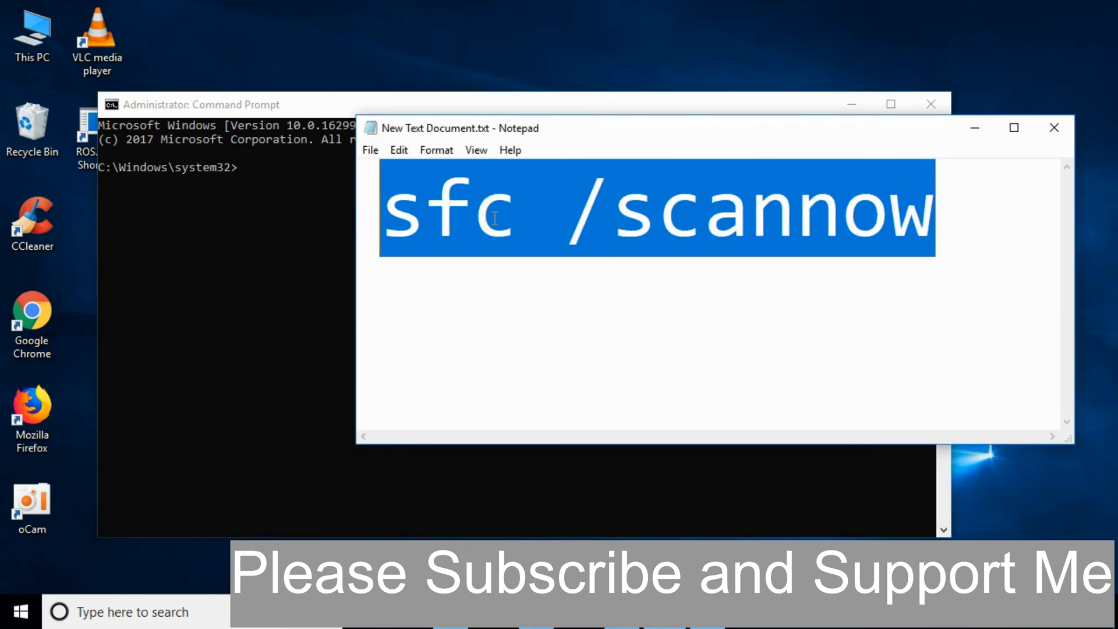
mouse_move(485, 210)
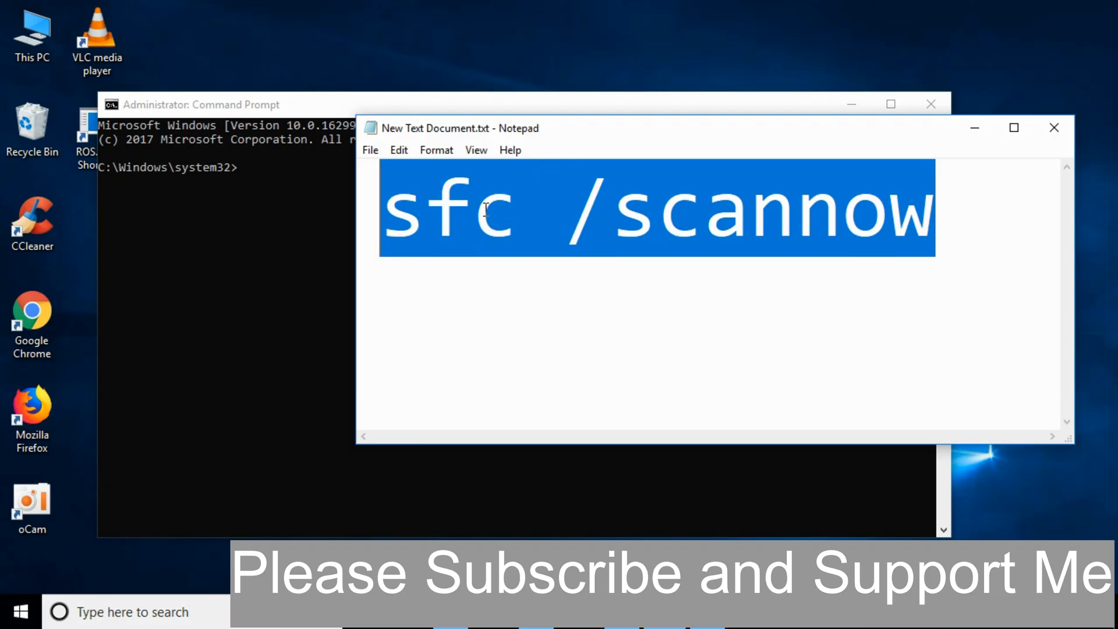
mouse_move(619, 219)
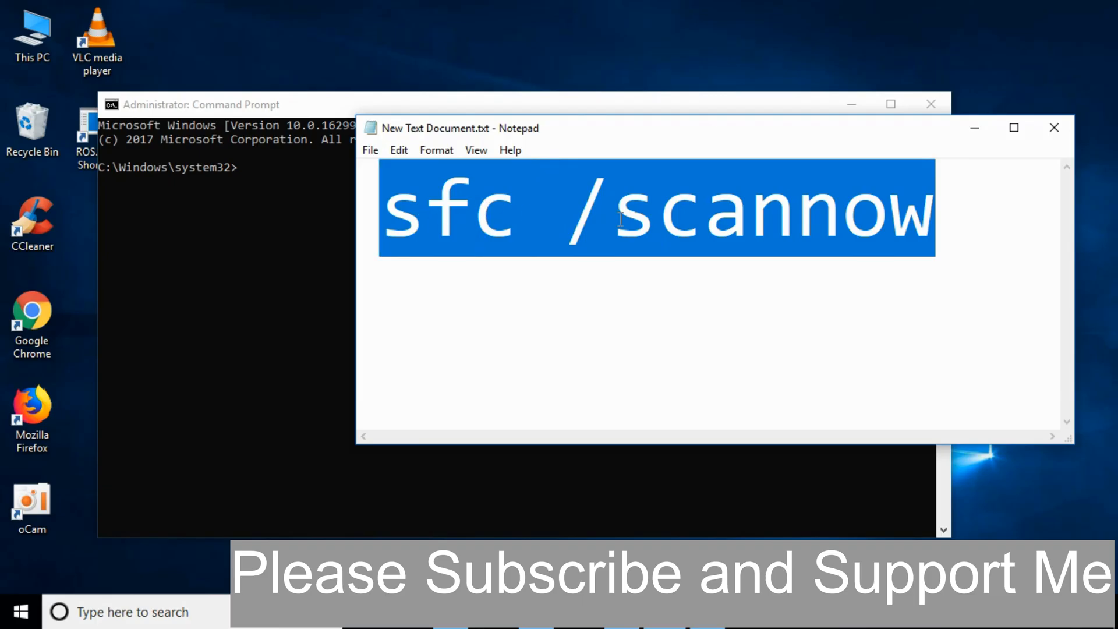
mouse_move(818, 227)
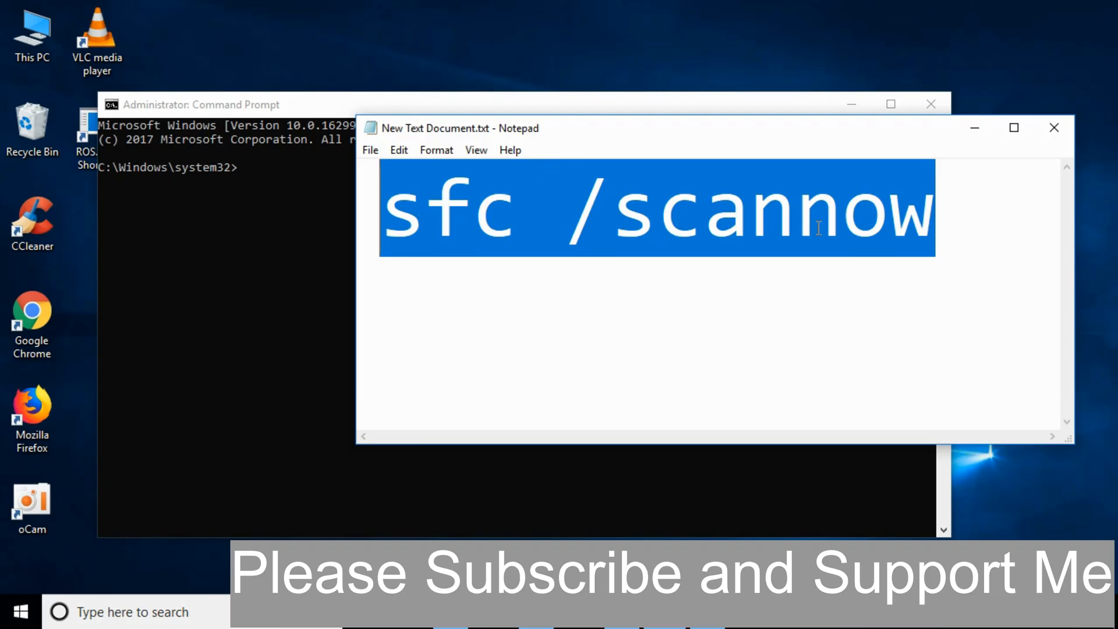